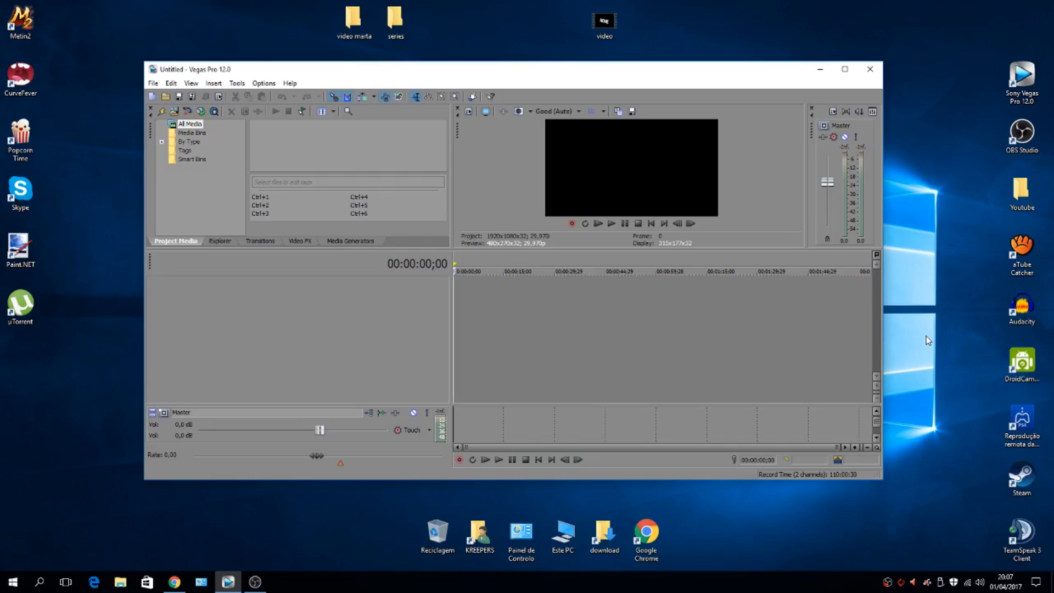
# Drop the video onto the Vegas Pro timeline and dismiss the 'files could not be opened' error
pyautogui.click(602, 19)
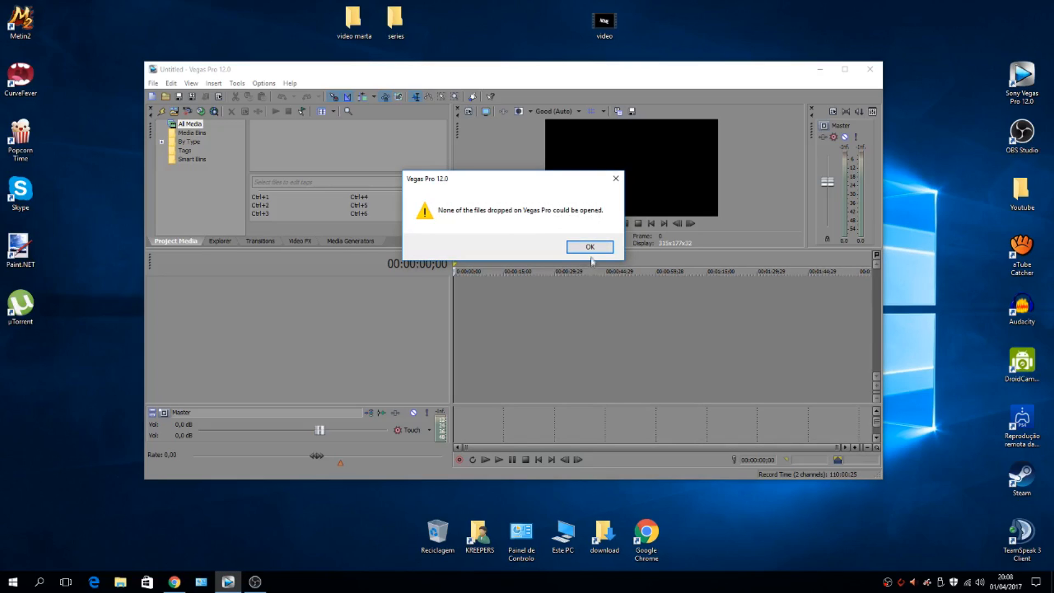
pyautogui.click(589, 247)
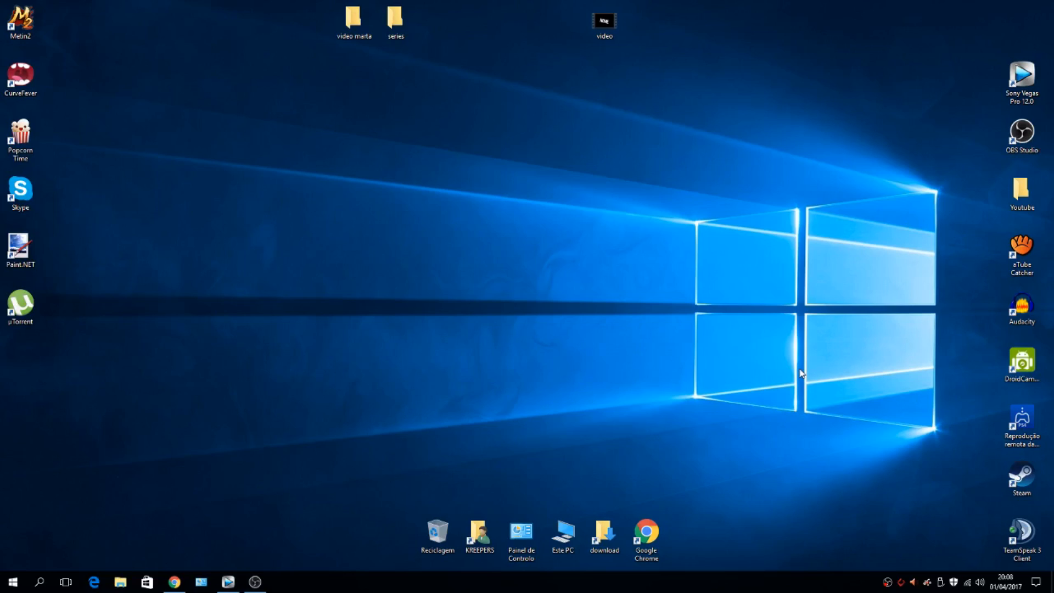
pyautogui.moveTo(167, 554)
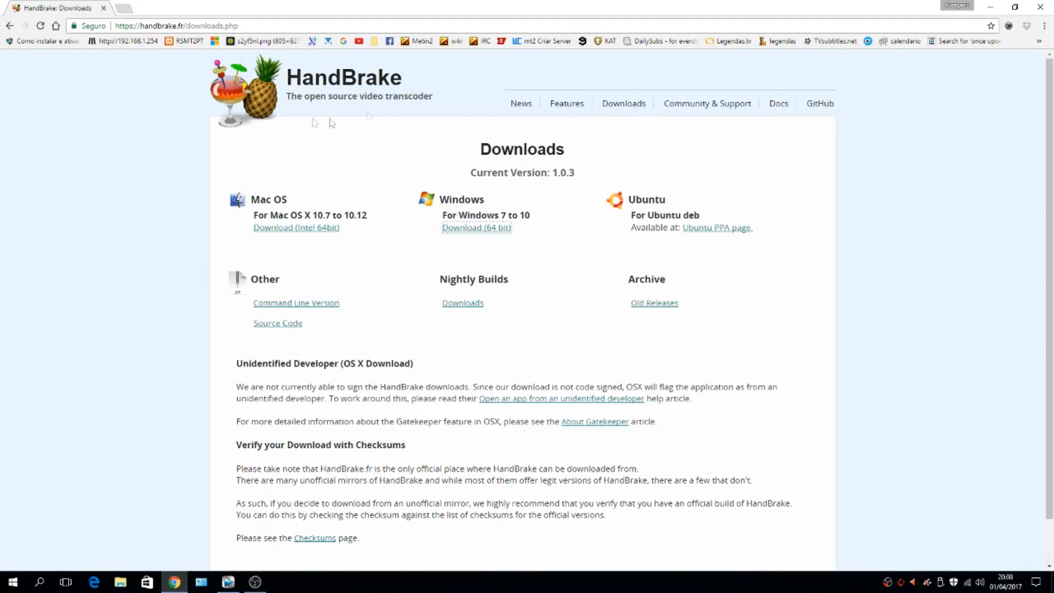
pyautogui.moveTo(98, 196)
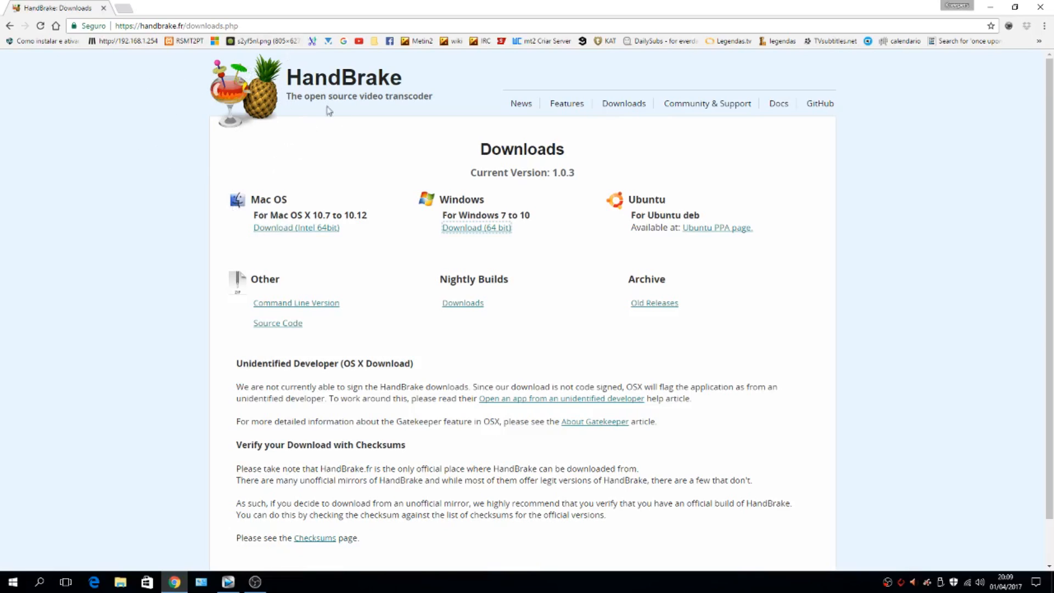
pyautogui.moveTo(422, 117)
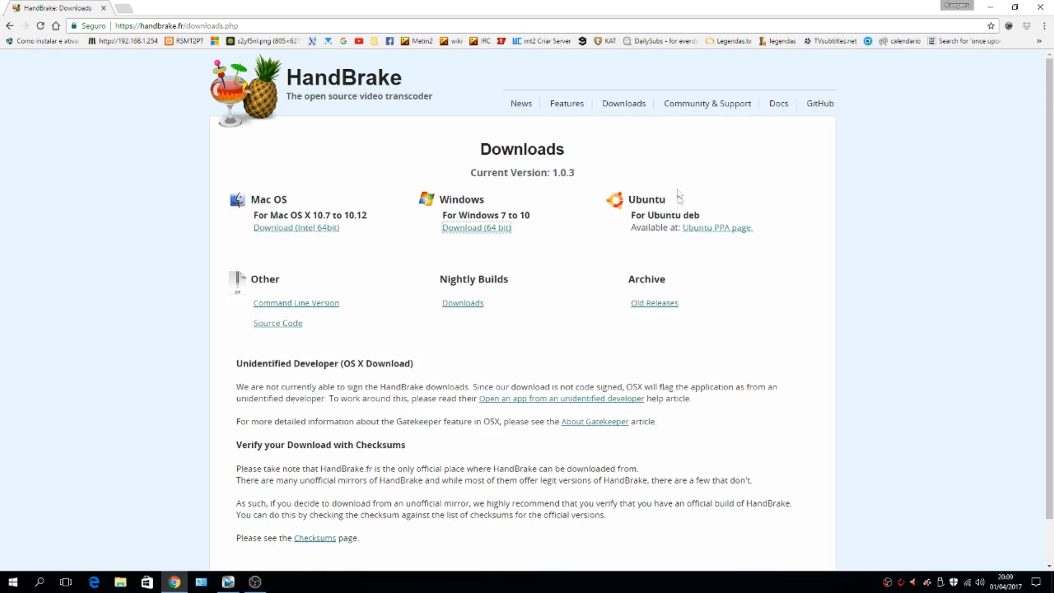
# Download the HandBrake 1.0.3 64-bit Windows installer from handbrake.fr
pyautogui.click(475, 227)
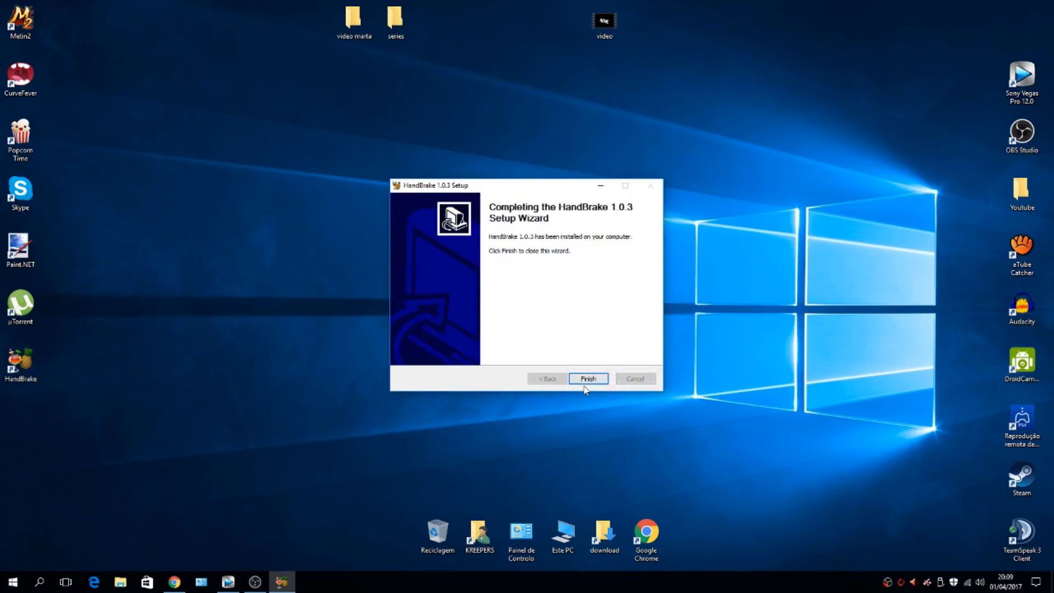
# Finish the HandBrake setup wizard and launch HandBrake from its desktop shortcut
pyautogui.click(586, 377)
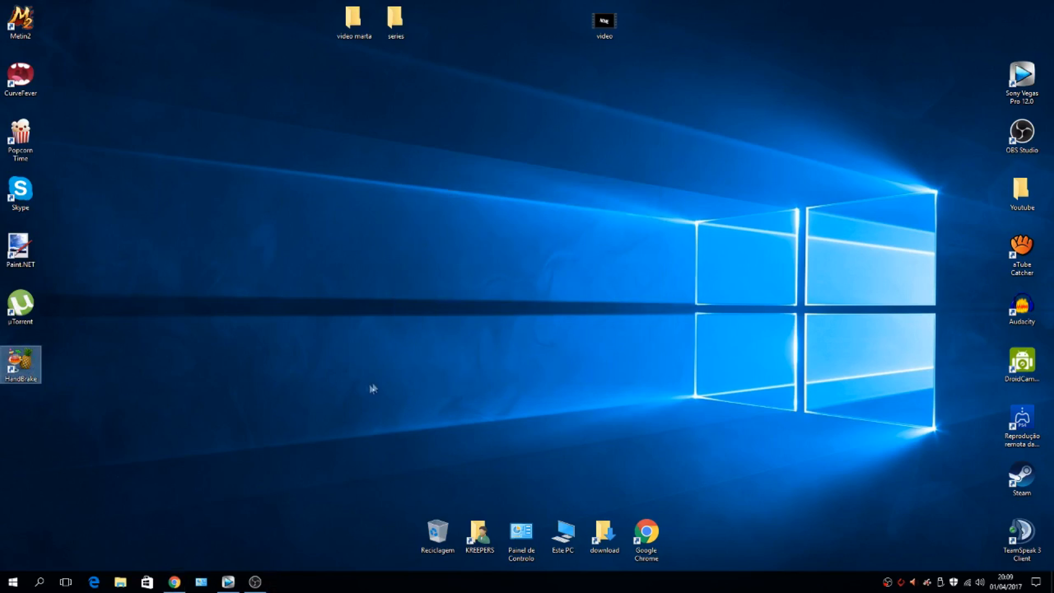
pyautogui.doubleClick(19, 364)
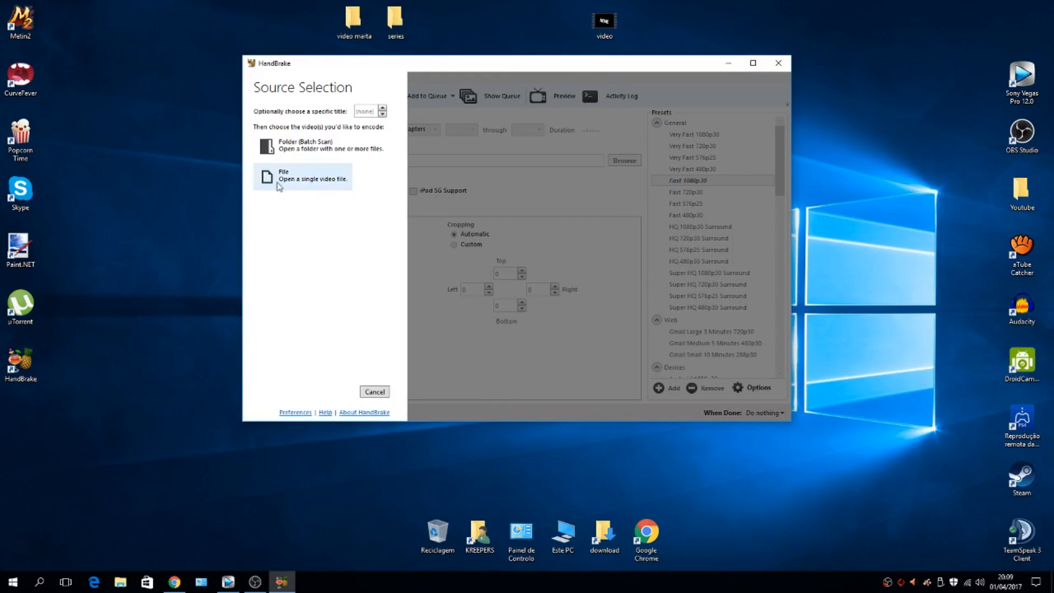
# Load the video file as source and choose the Very Fast 1080p30 MP4 preset
pyautogui.click(303, 178)
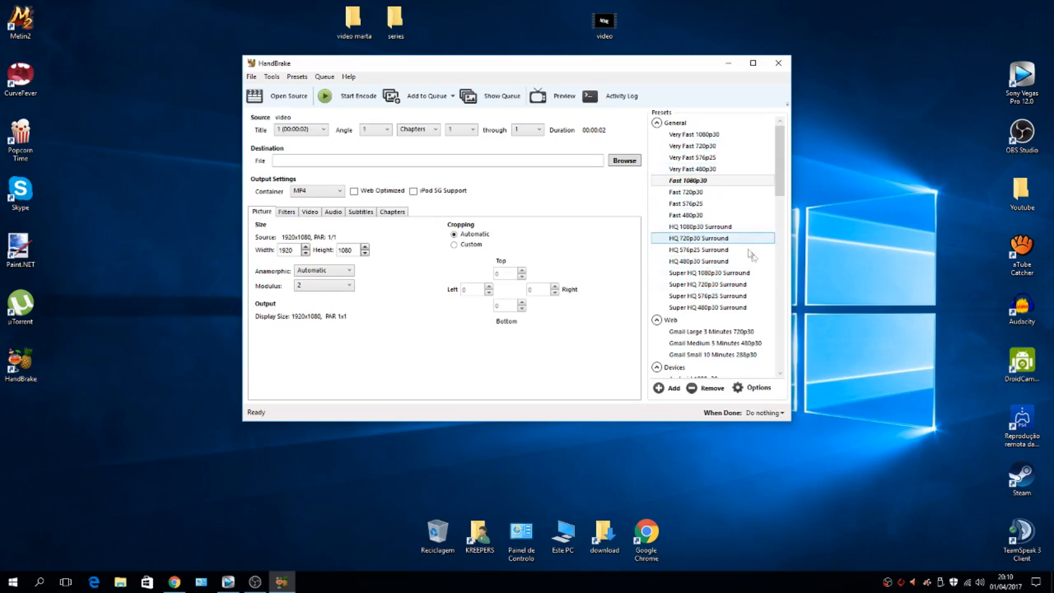
pyautogui.click(708, 272)
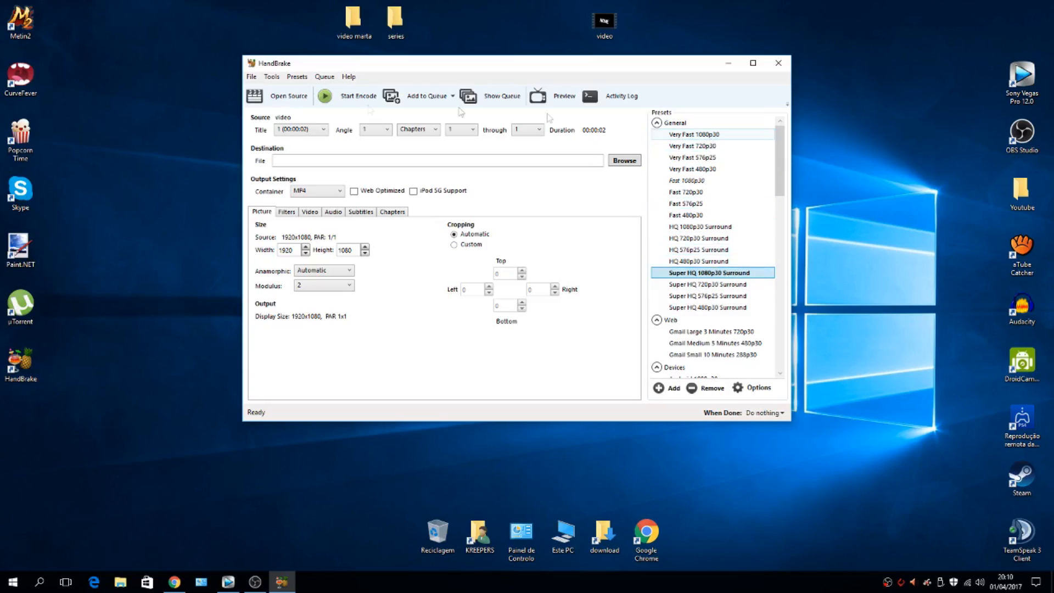
pyautogui.moveTo(705, 134)
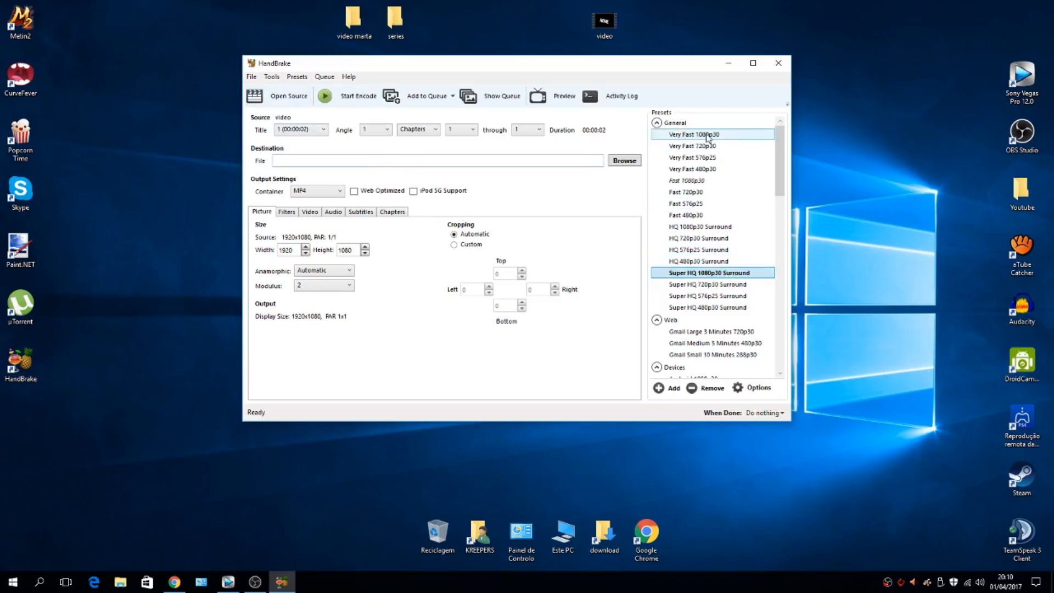
pyautogui.click(694, 134)
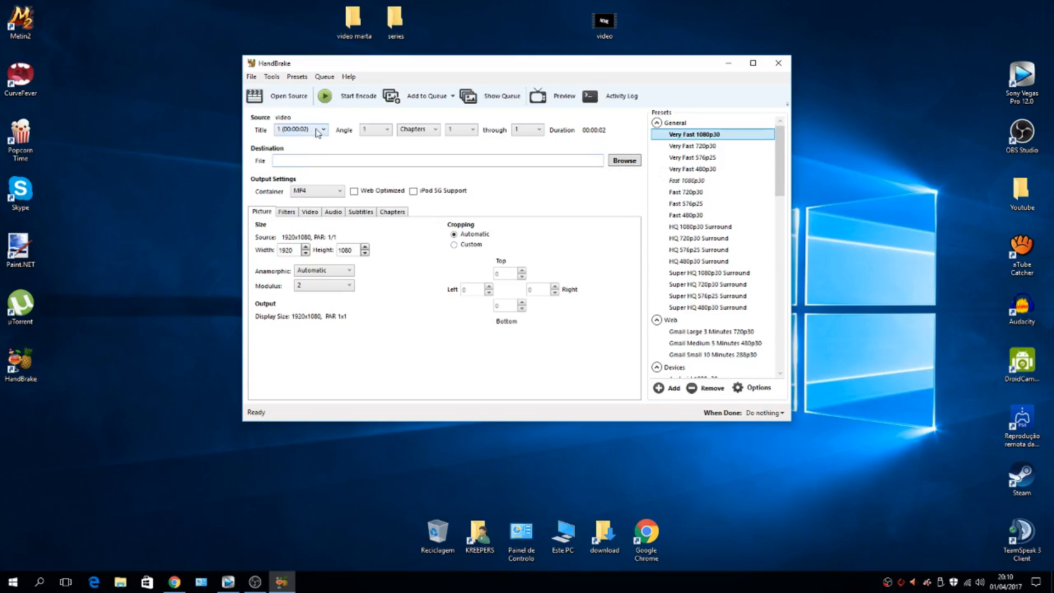
pyautogui.click(624, 160)
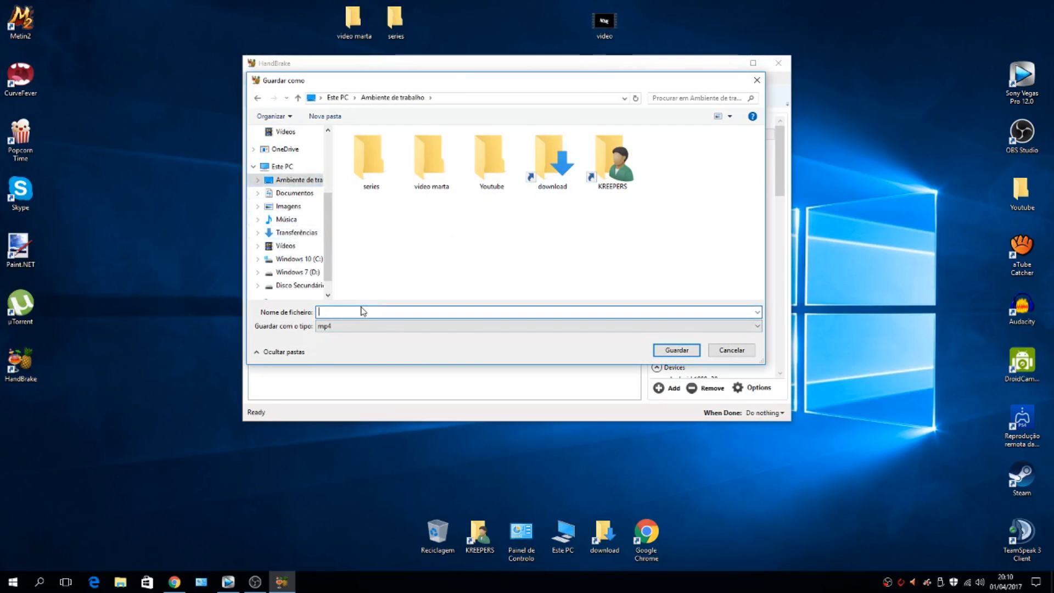
# Save the output as video1.mp4 on the desktop
pyautogui.write('video1')
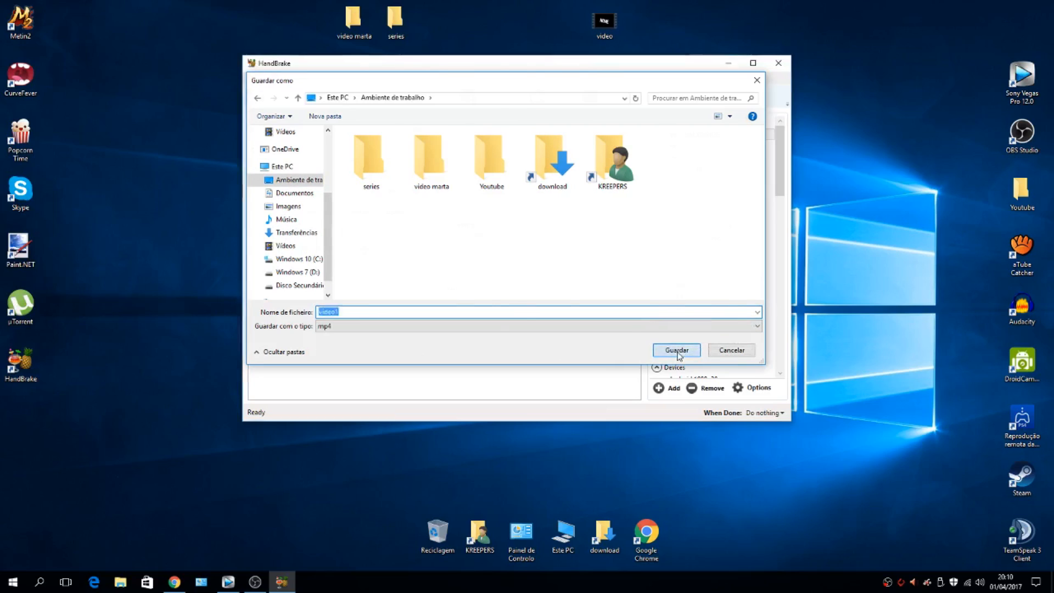
pyautogui.click(675, 350)
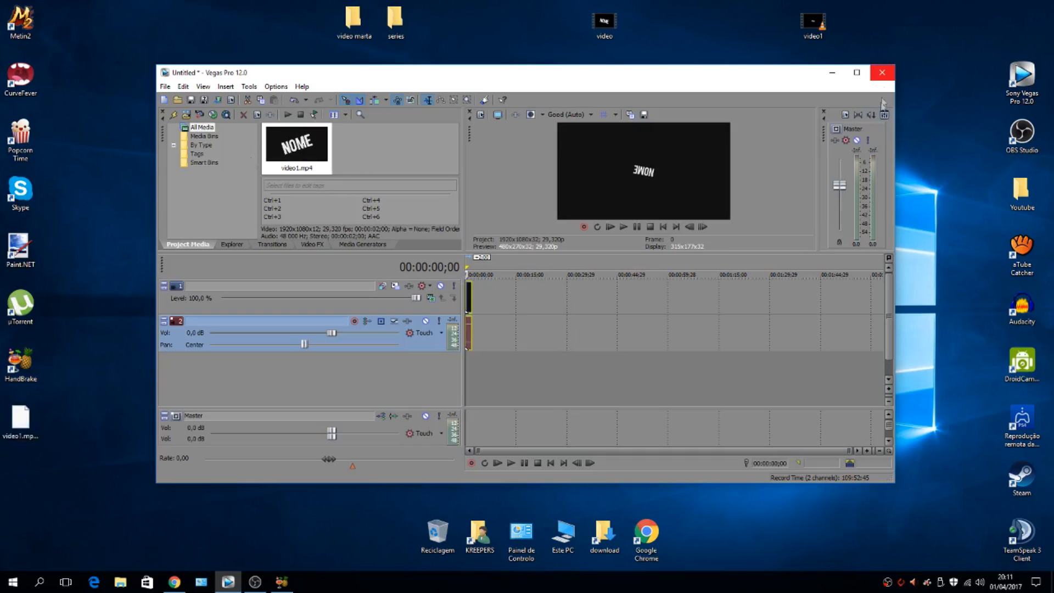
# Close Vegas Pro after video1.mp4 imported, discarding the unsaved project
pyautogui.click(881, 73)
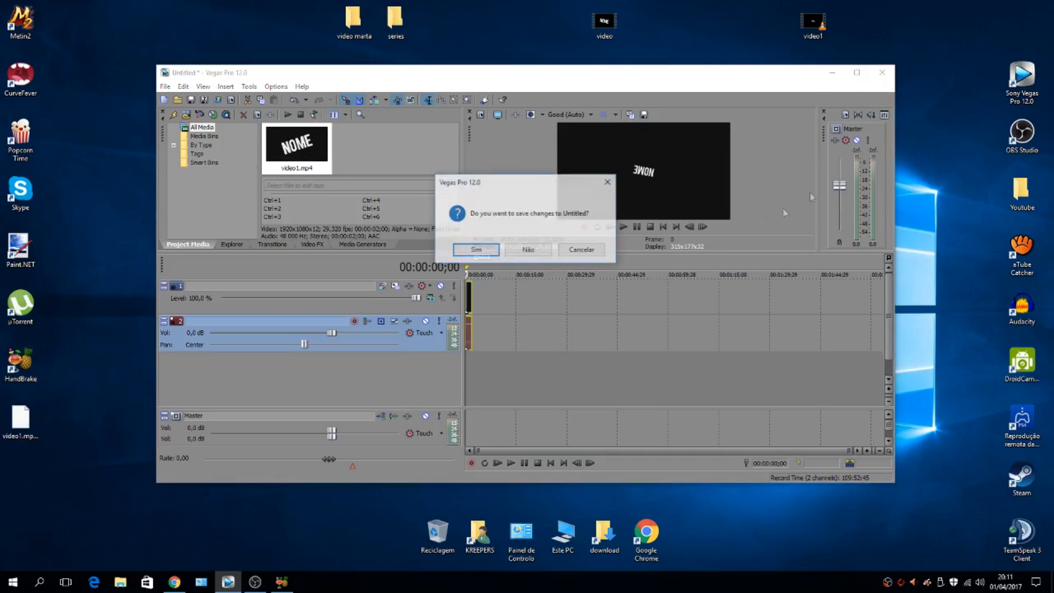
pyautogui.click(527, 249)
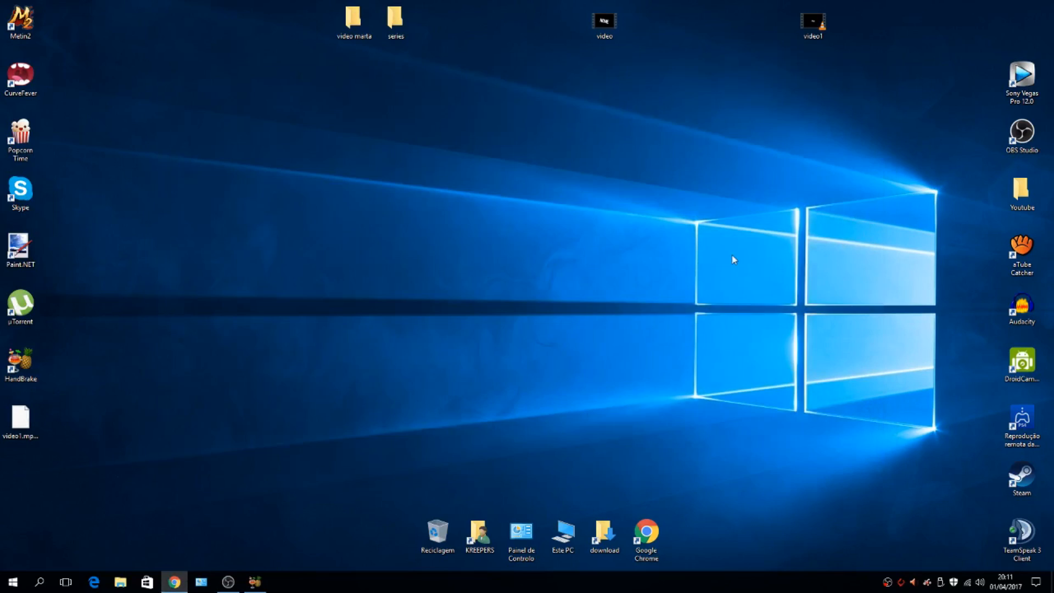
pyautogui.moveTo(656, 193)
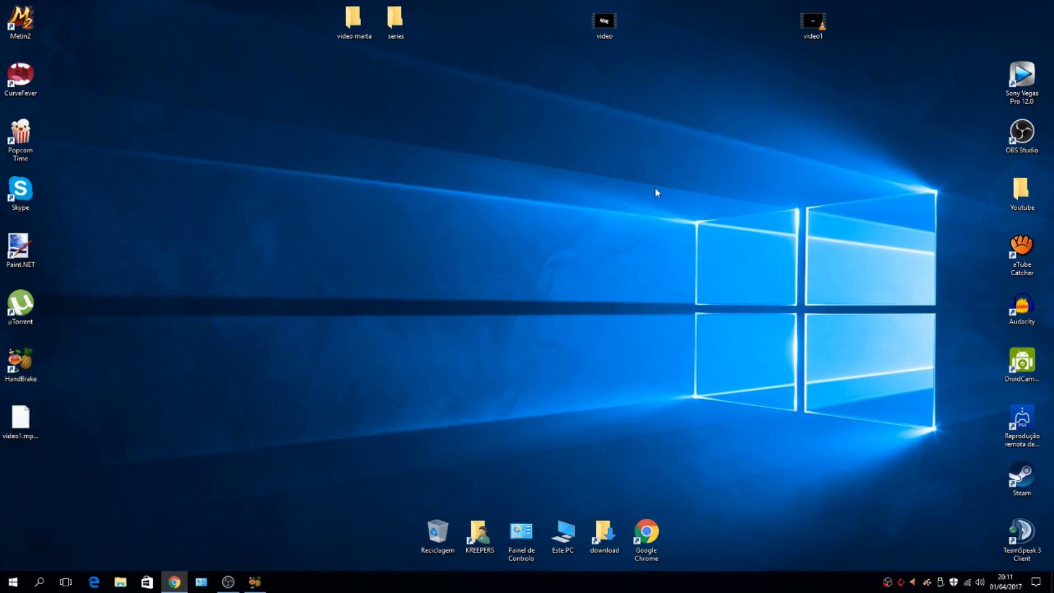
pyautogui.moveTo(137, 522)
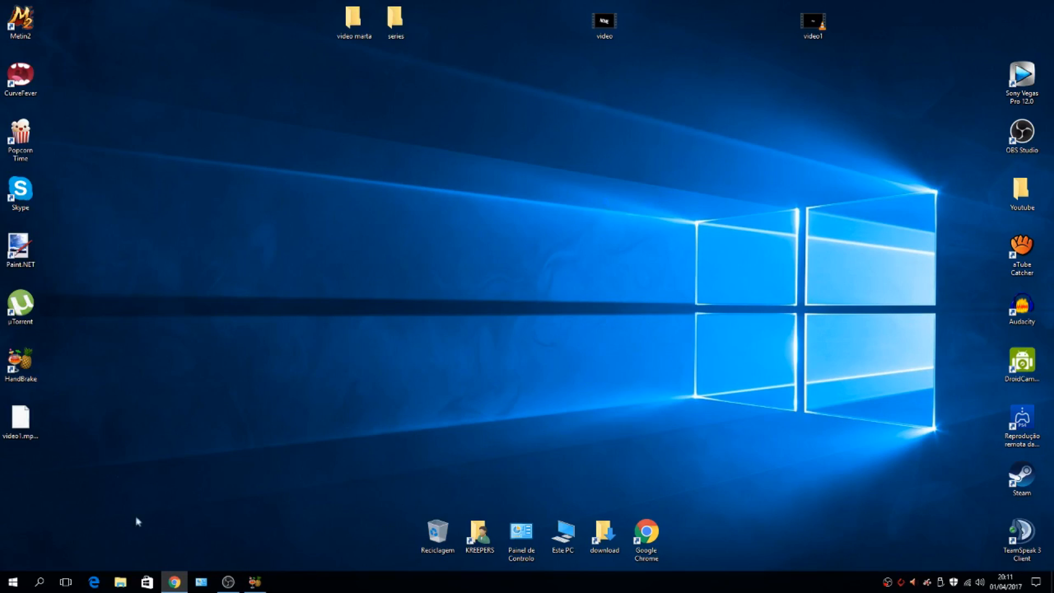
# Move the HandBrake shortcut from the left column to the middle of the desktop
pyautogui.moveTo(19, 363); pyautogui.dragTo(521, 196)
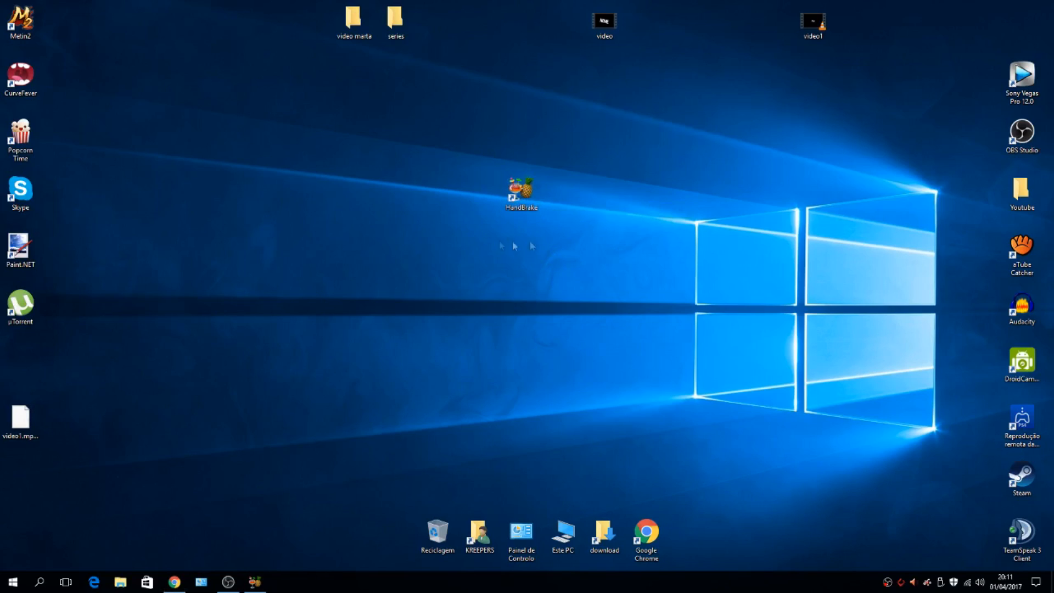
pyautogui.moveTo(519, 188); pyautogui.dragTo(520, 253)
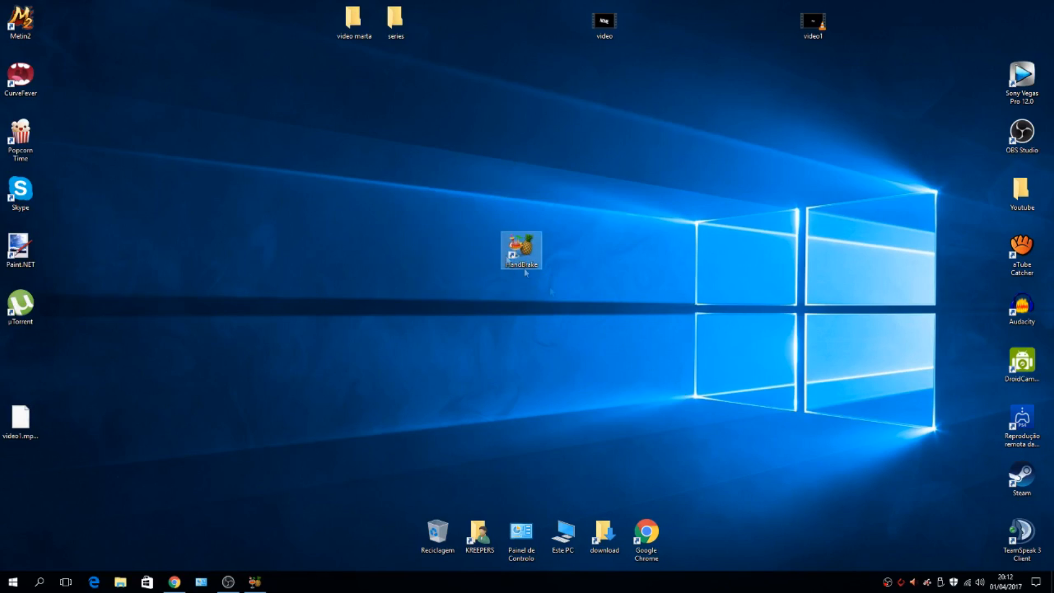
pyautogui.moveTo(689, 383)
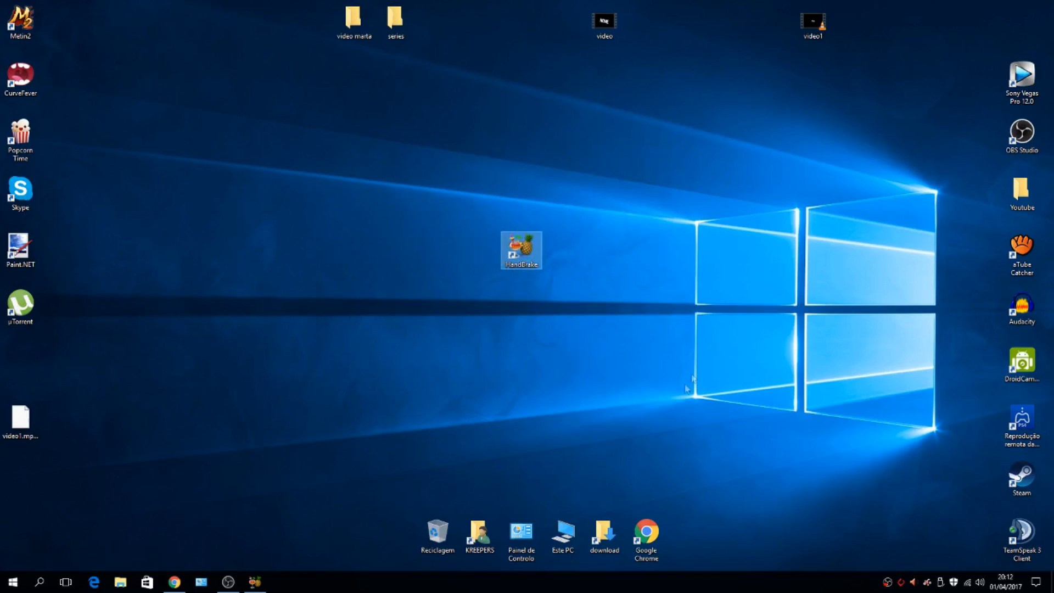